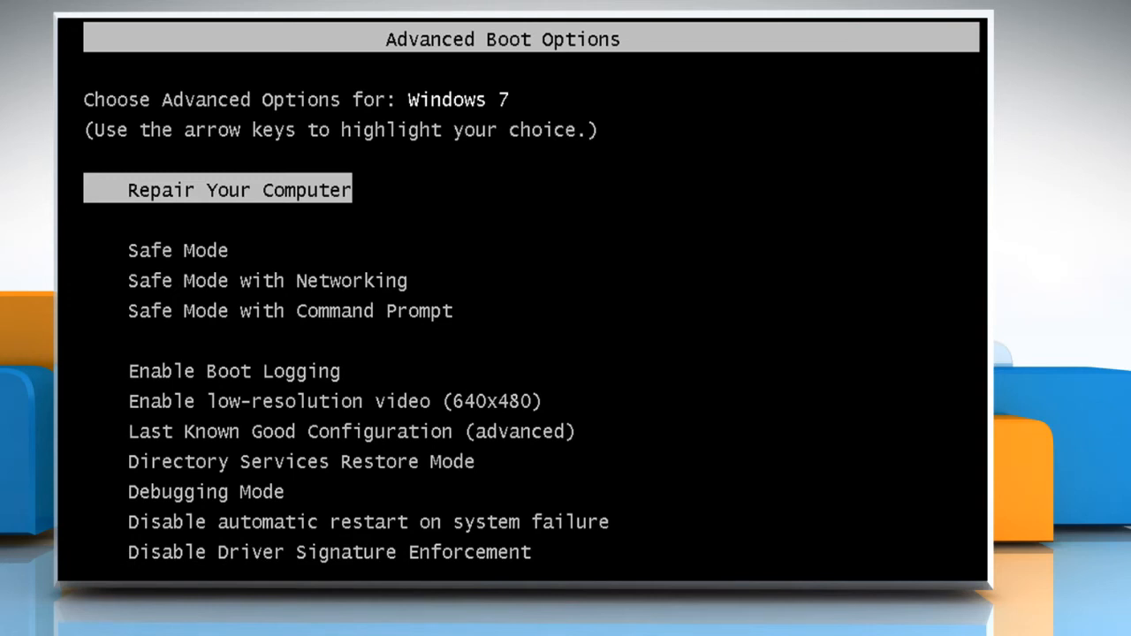
# Choose Safe Mode with Networking in Advanced Boot Options to reach the desktop.
pyautogui.press('Down')
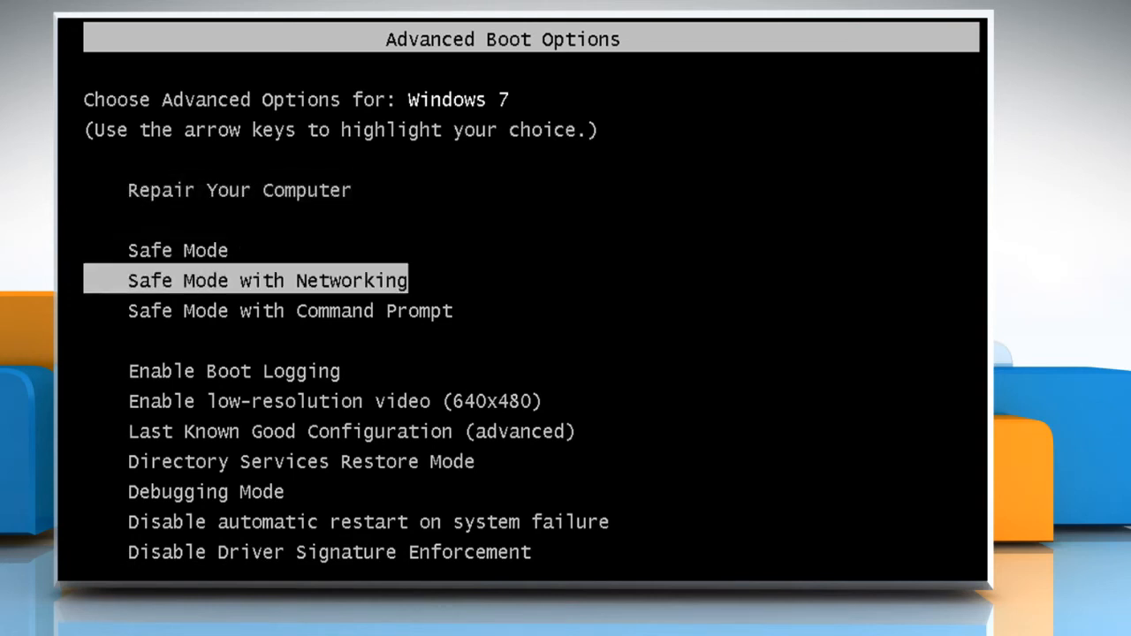
pyautogui.press('down')
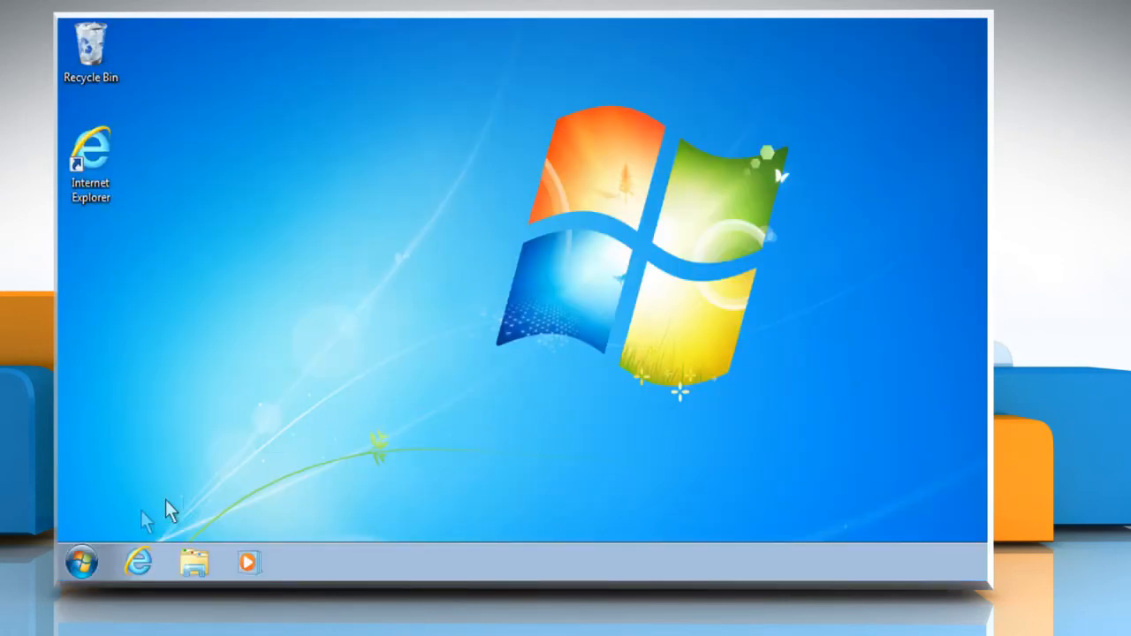
# Launch msconfig from Start search and disable all items on the Startup tab.
pyautogui.click(79, 563)
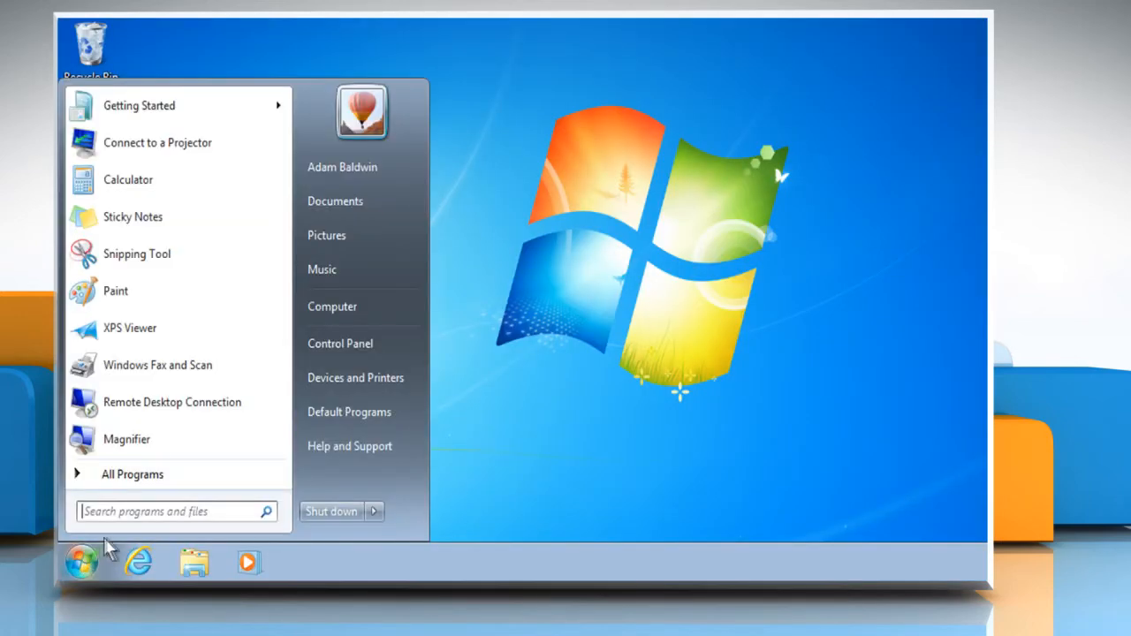
pyautogui.click(168, 512)
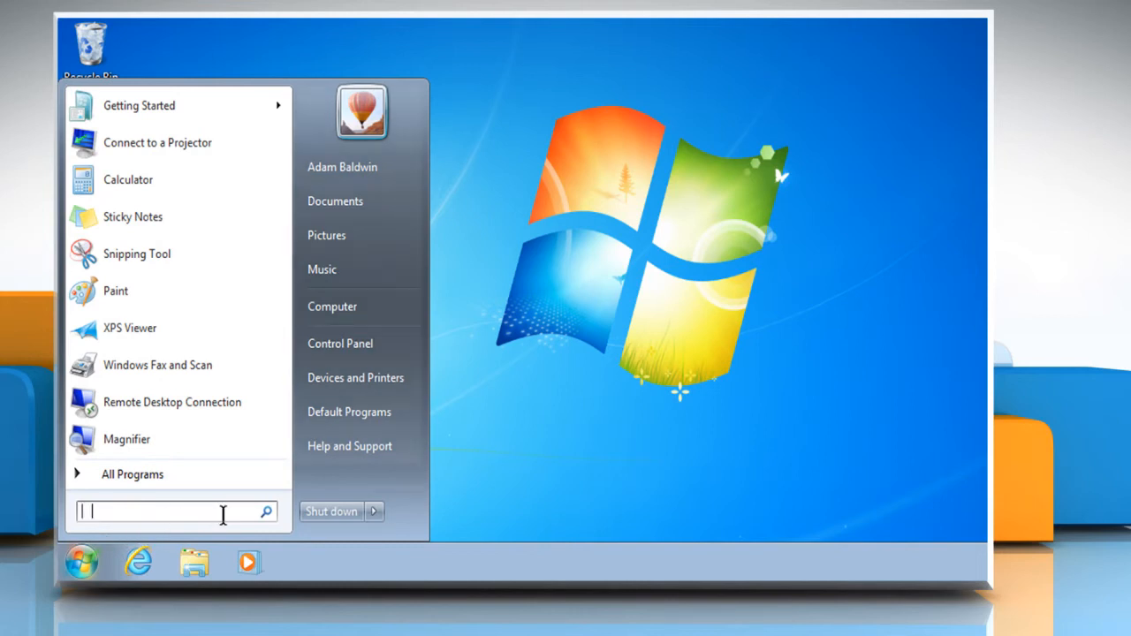
pyautogui.write('msconfig')
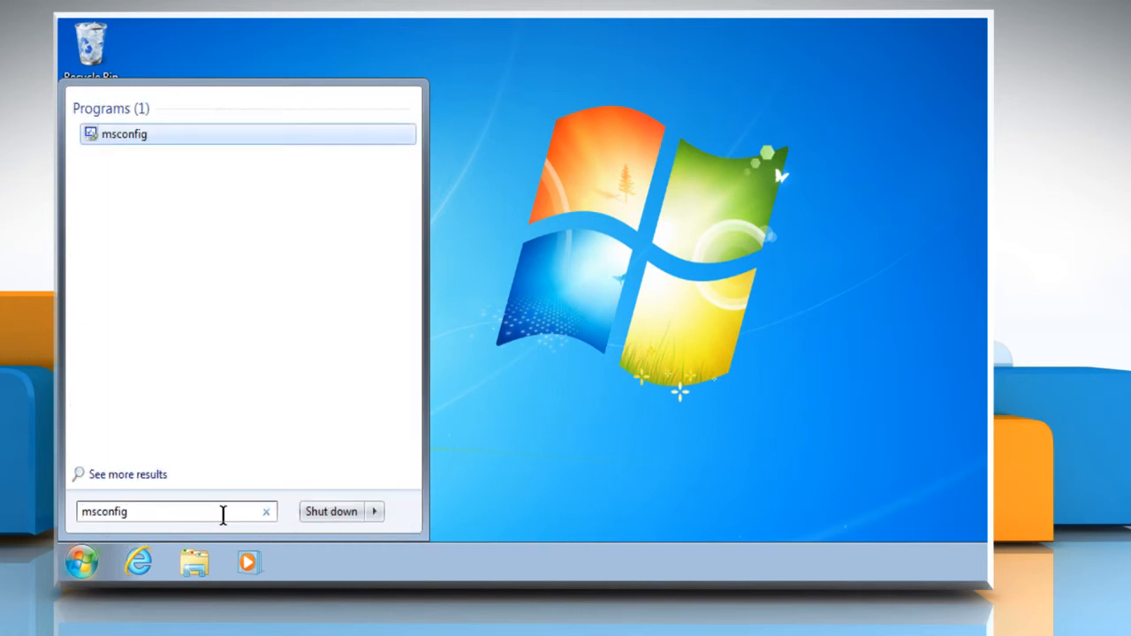
pyautogui.click(124, 134)
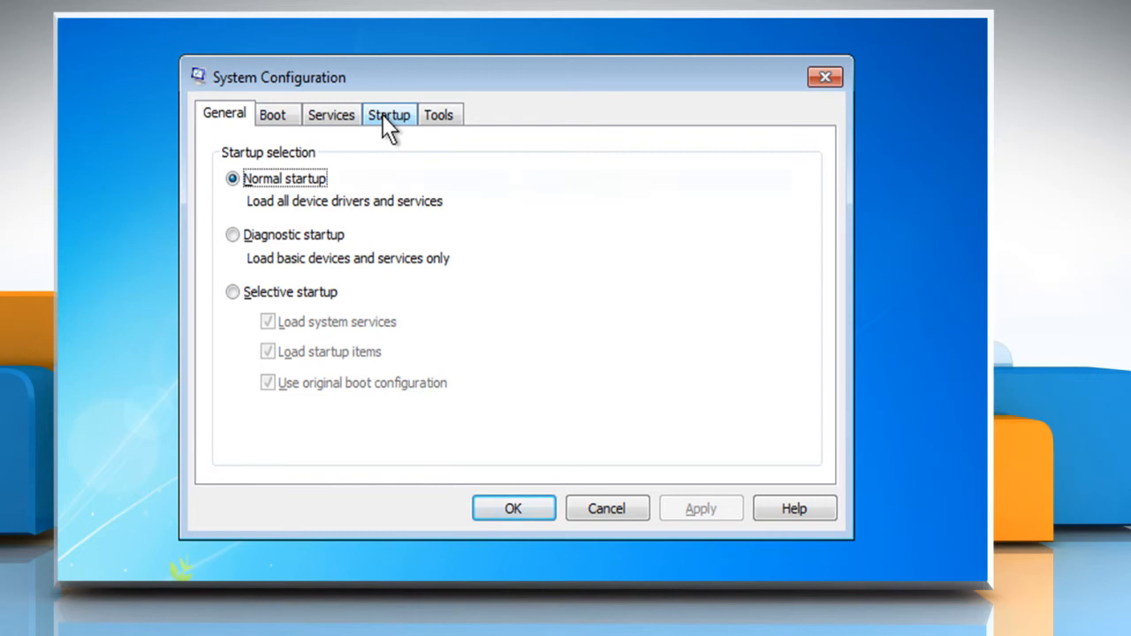
pyautogui.click(389, 114)
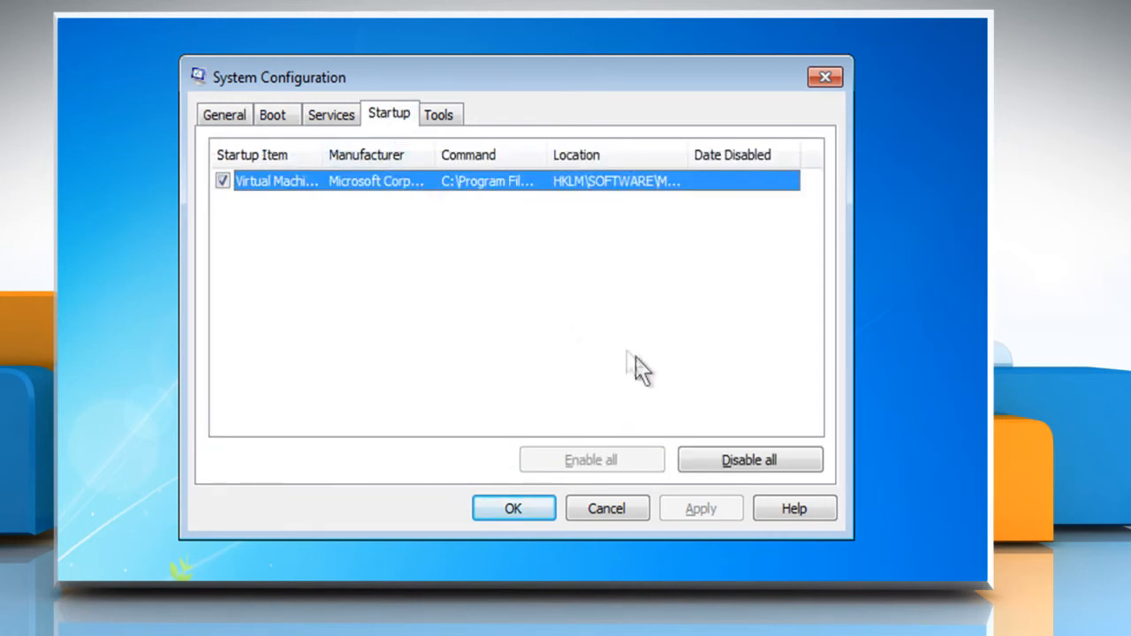
pyautogui.click(223, 181)
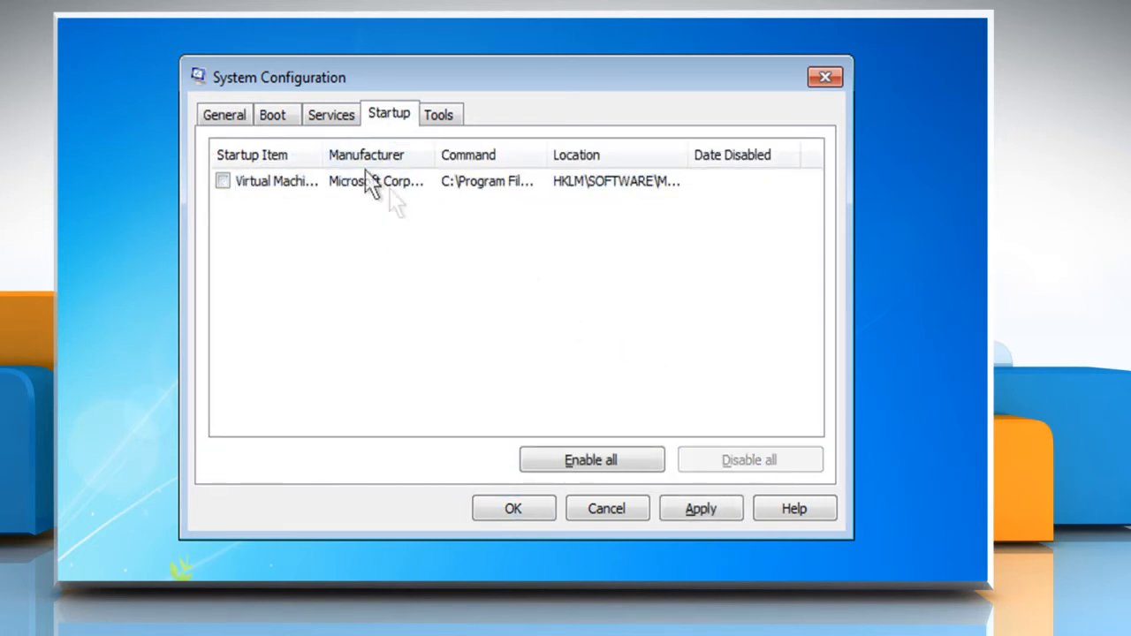
# Hide all Microsoft services on the Services tab and disable the rest.
pyautogui.click(331, 114)
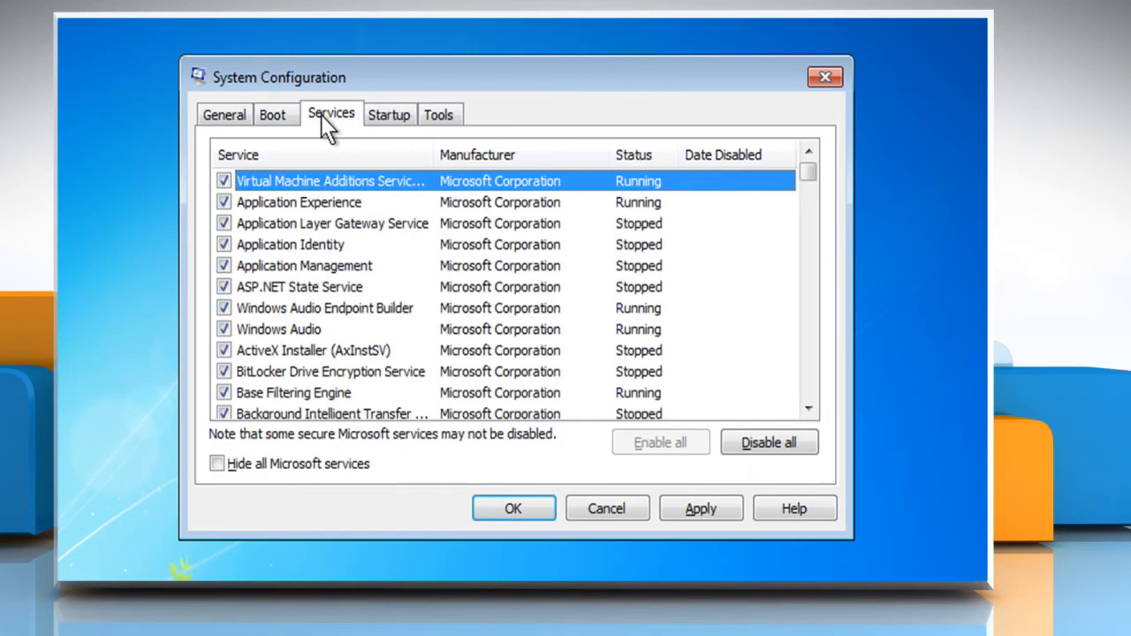
pyautogui.scroll(-3)
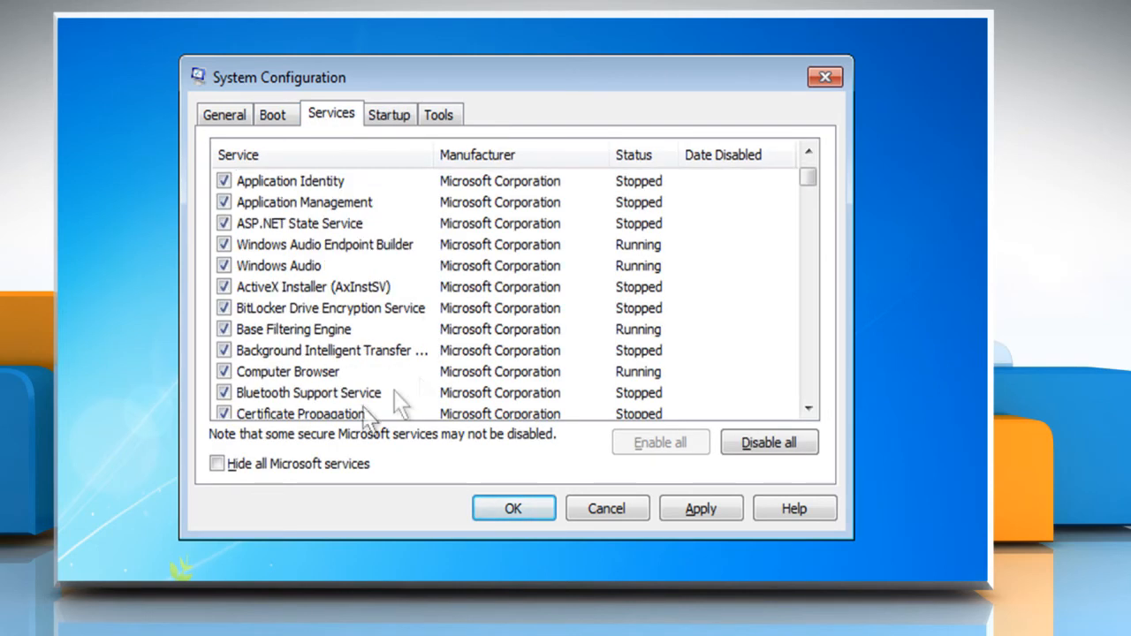
pyautogui.click(217, 463)
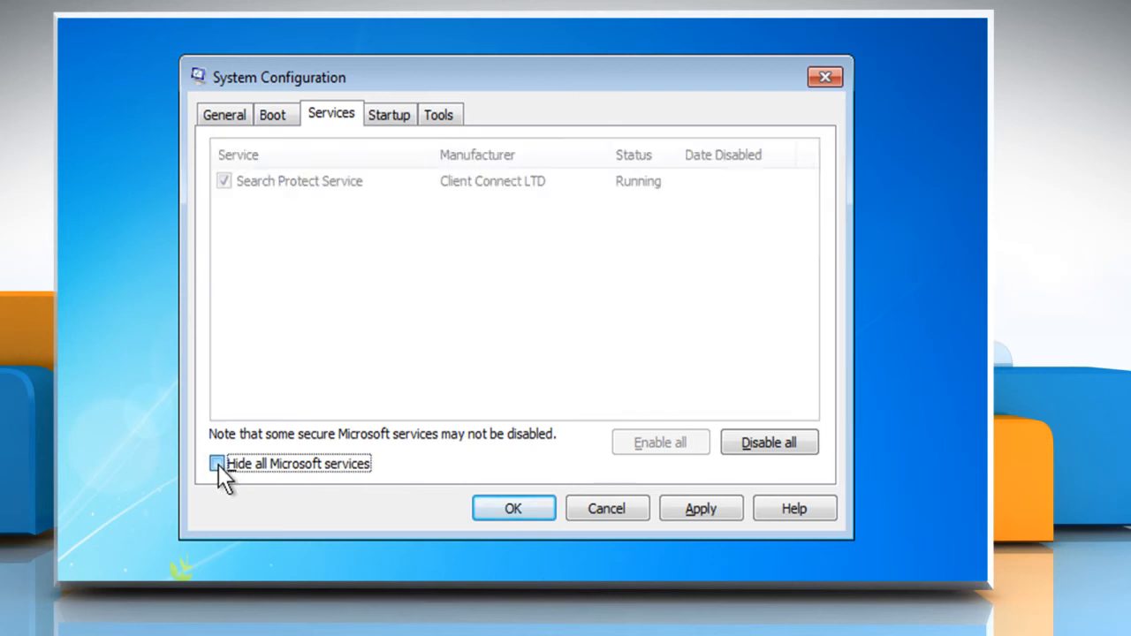
pyautogui.click(217, 464)
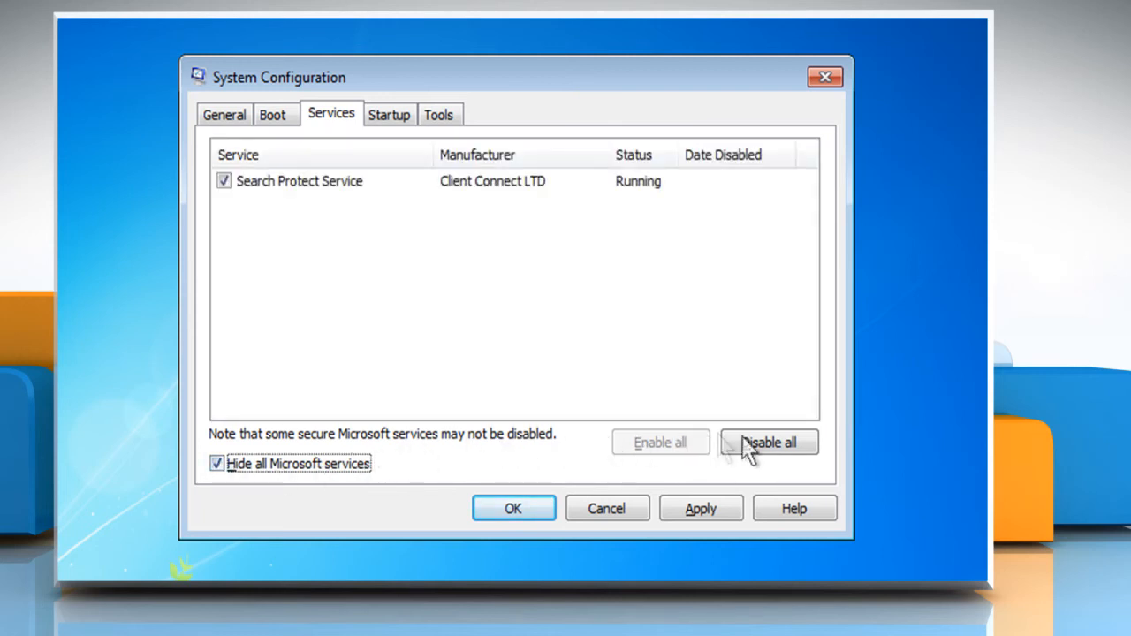
pyautogui.click(768, 442)
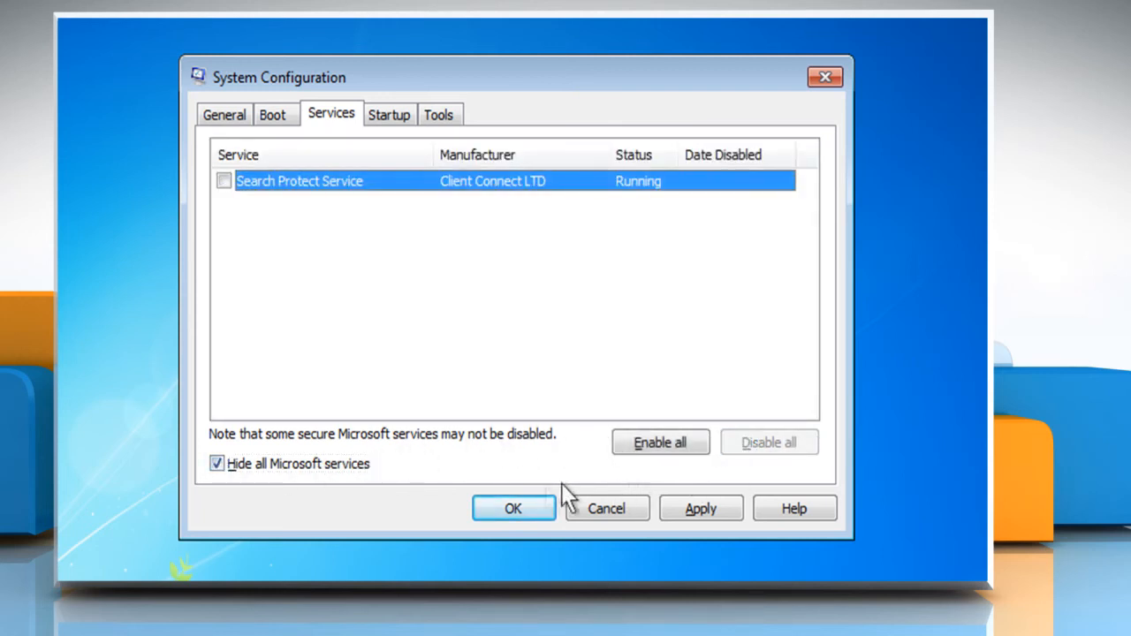
# Confirm the System Configuration changes with OK and restart the computer.
pyautogui.click(513, 509)
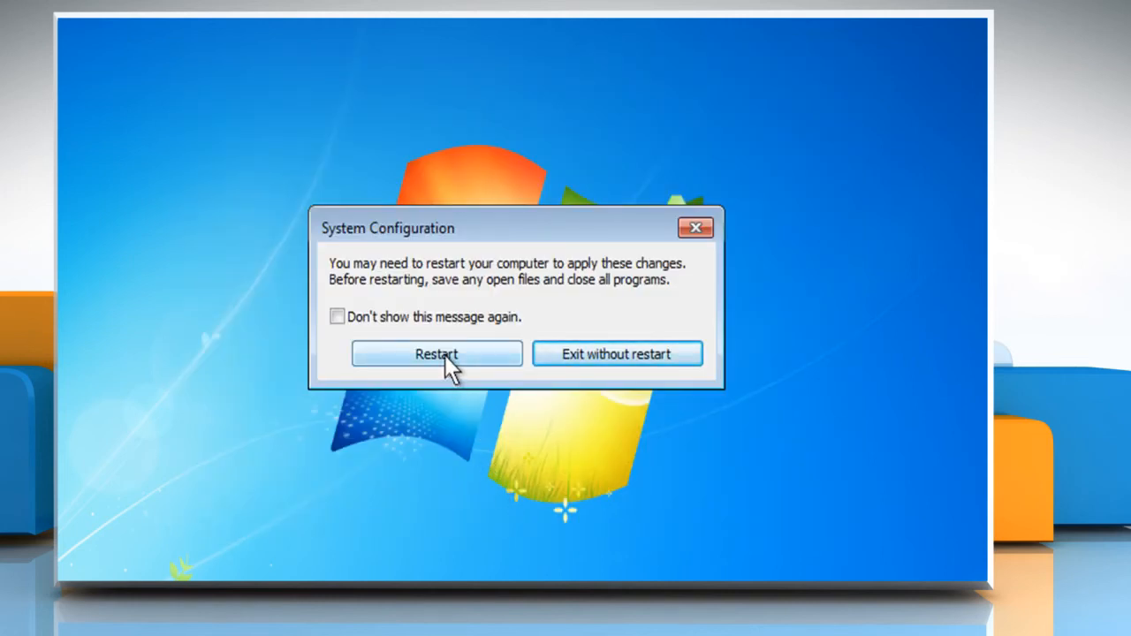
pyautogui.click(436, 354)
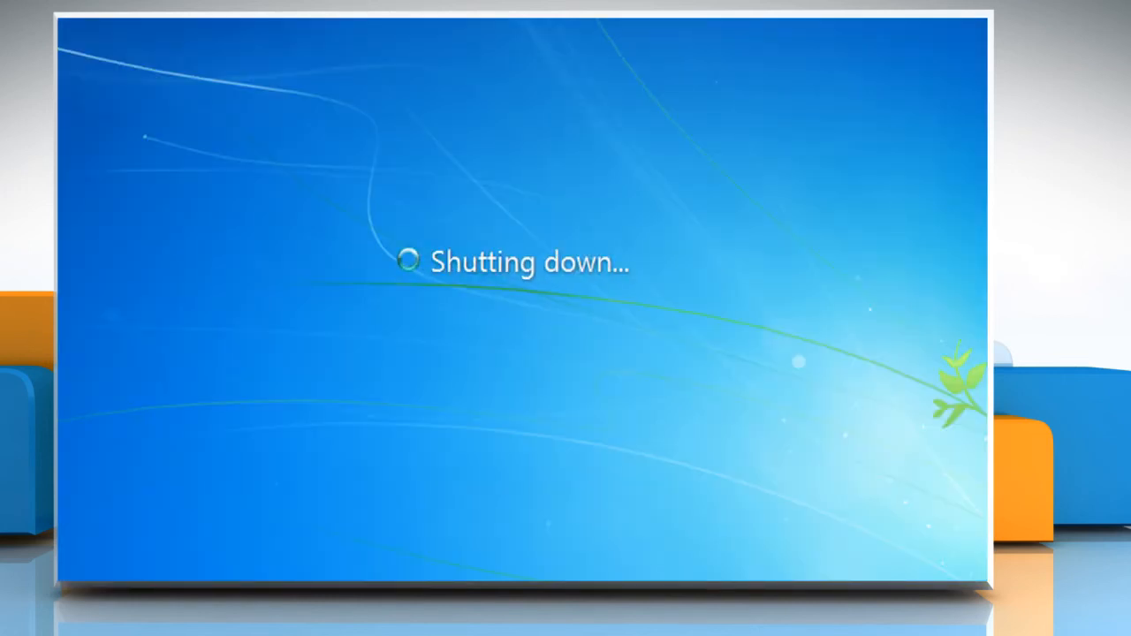